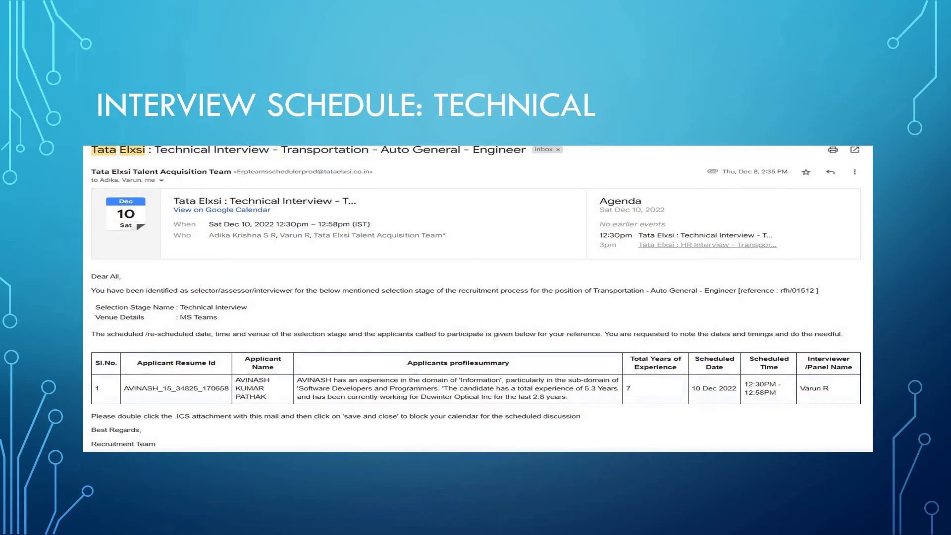
{"action": "key", "text": "Right"}
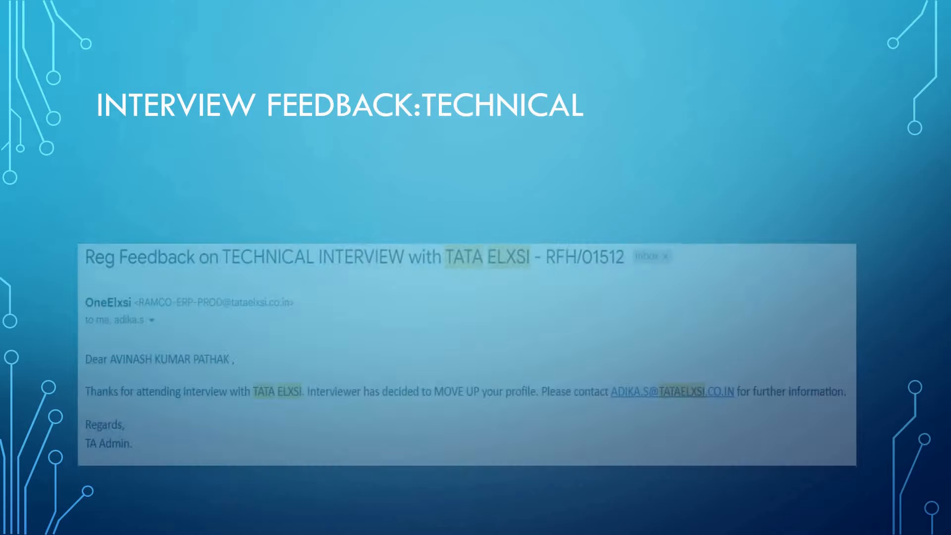